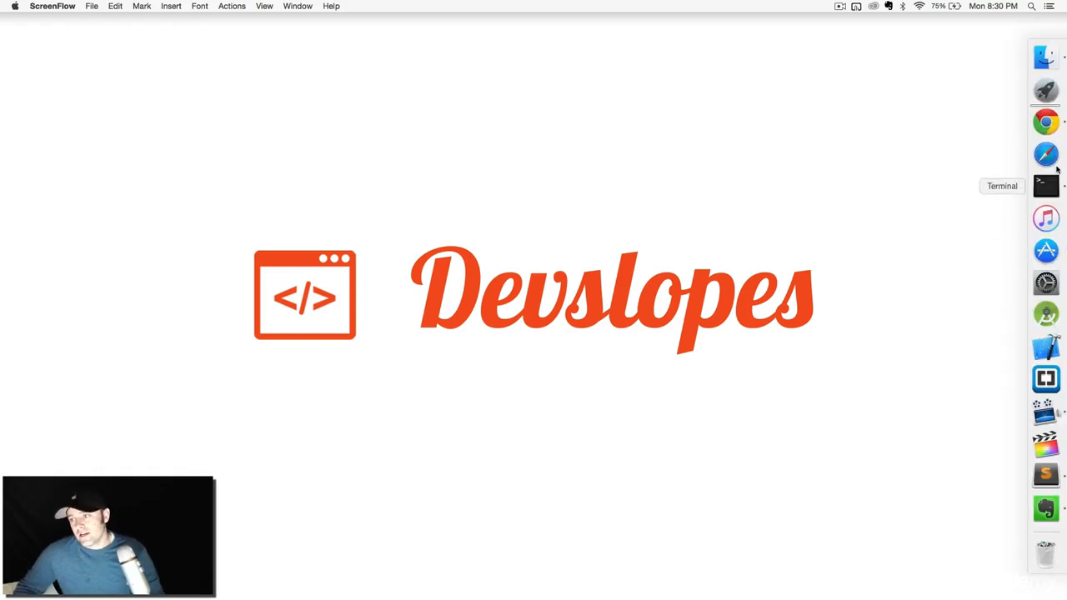
# Step: Launch Chrome from the Dock and start a new incognito window via the File menu
pyautogui.click(1046, 122)
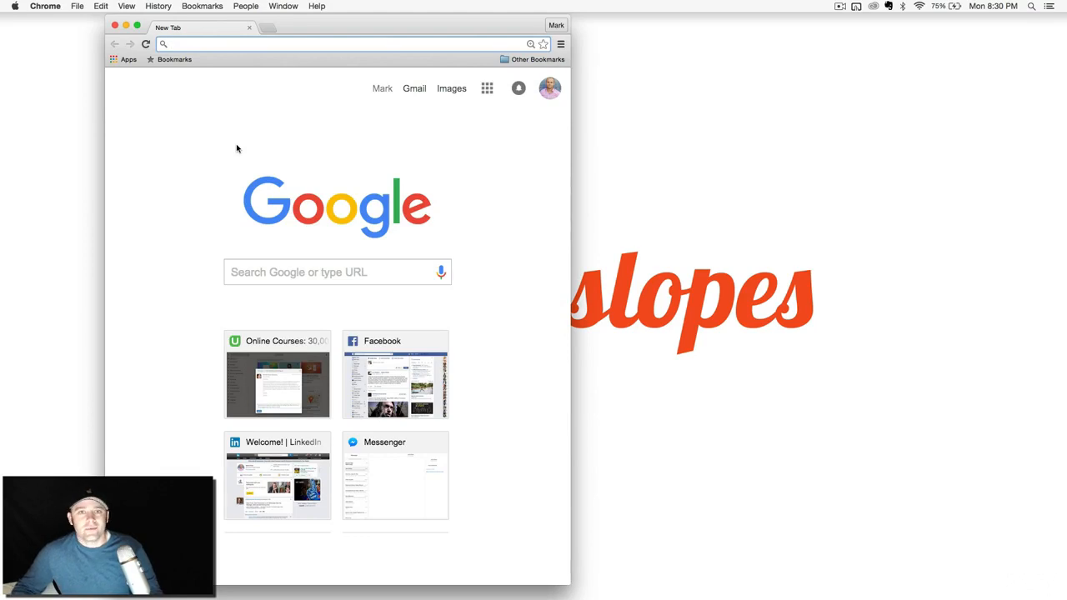
pyautogui.click(334, 44)
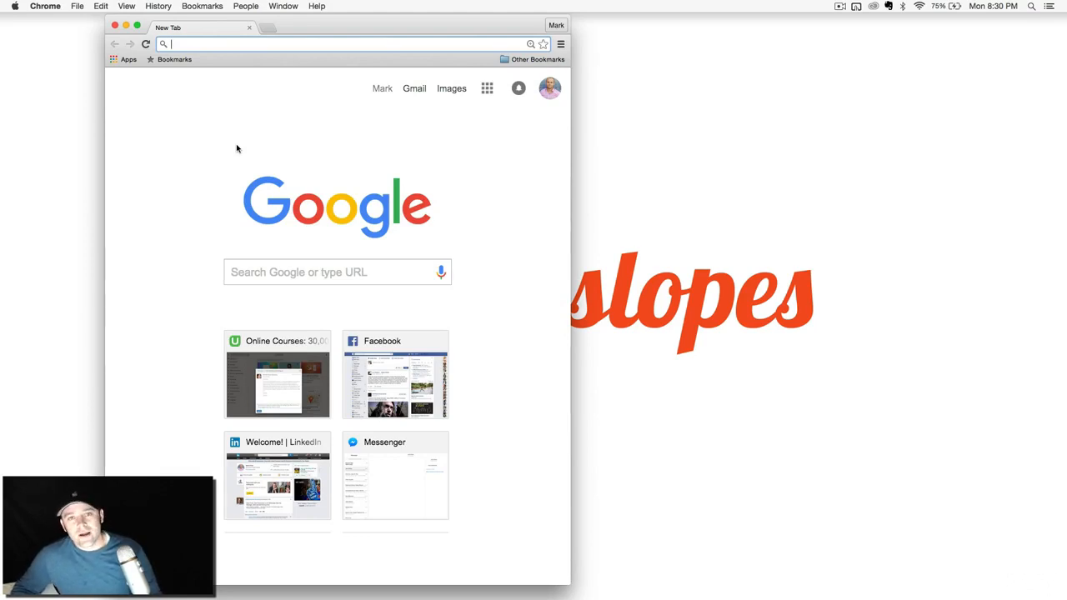
pyautogui.moveTo(287, 14)
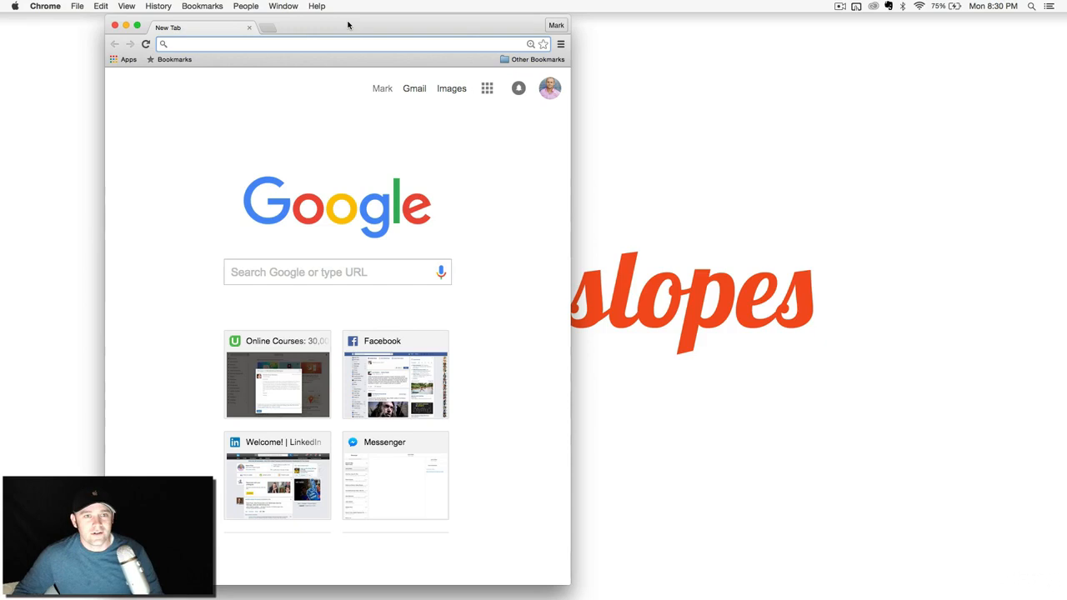
pyautogui.click(333, 43)
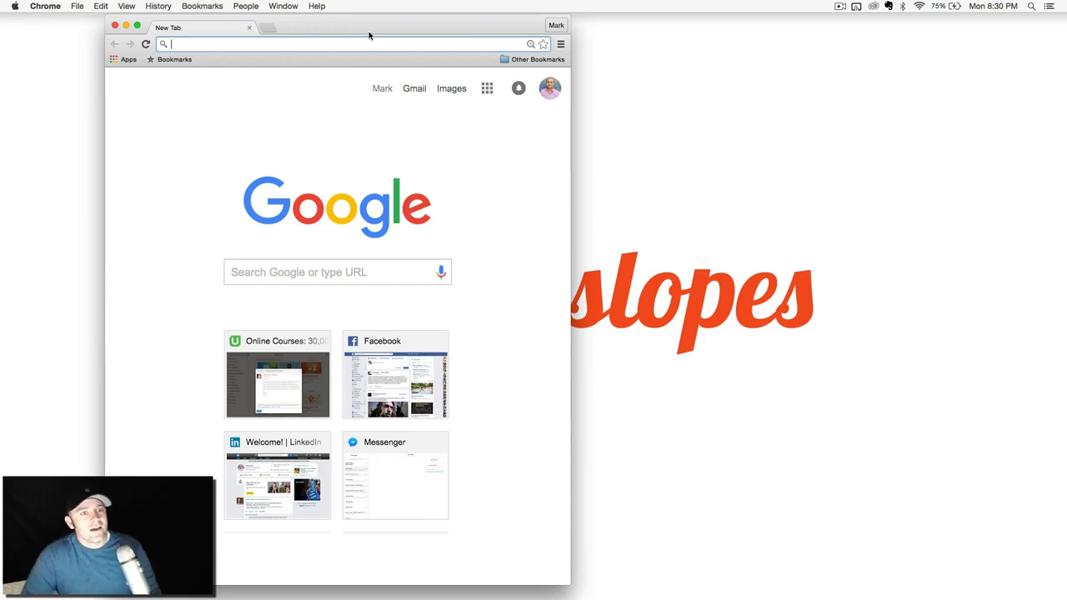
pyautogui.click(76, 7)
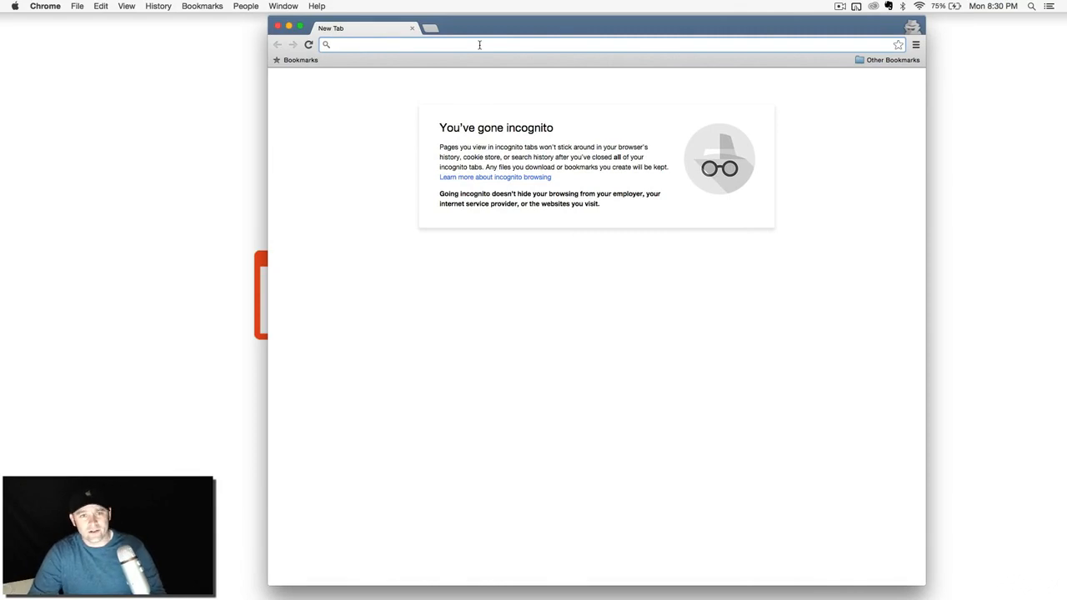
# Step: Search Google for 'javascript string' and scroll through the results
pyautogui.write('javas')
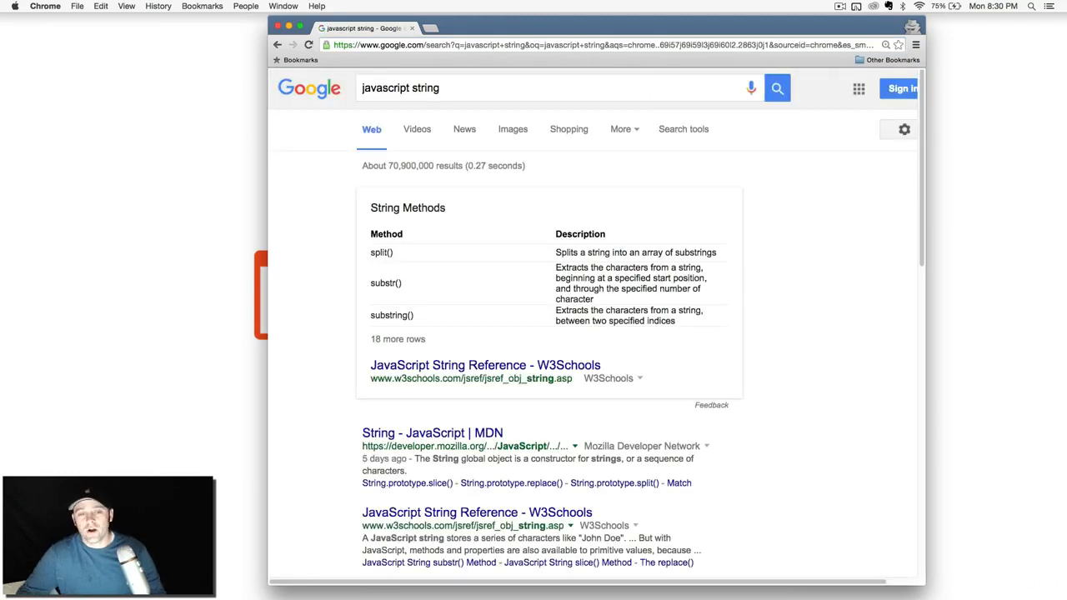
pyautogui.scroll(-3)
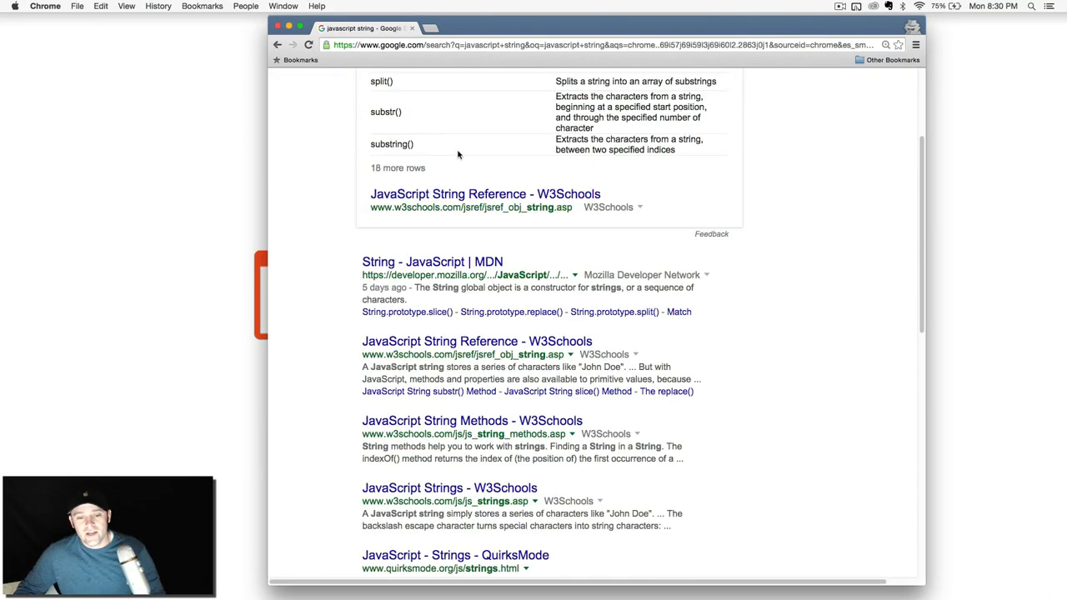
pyautogui.moveTo(387, 262)
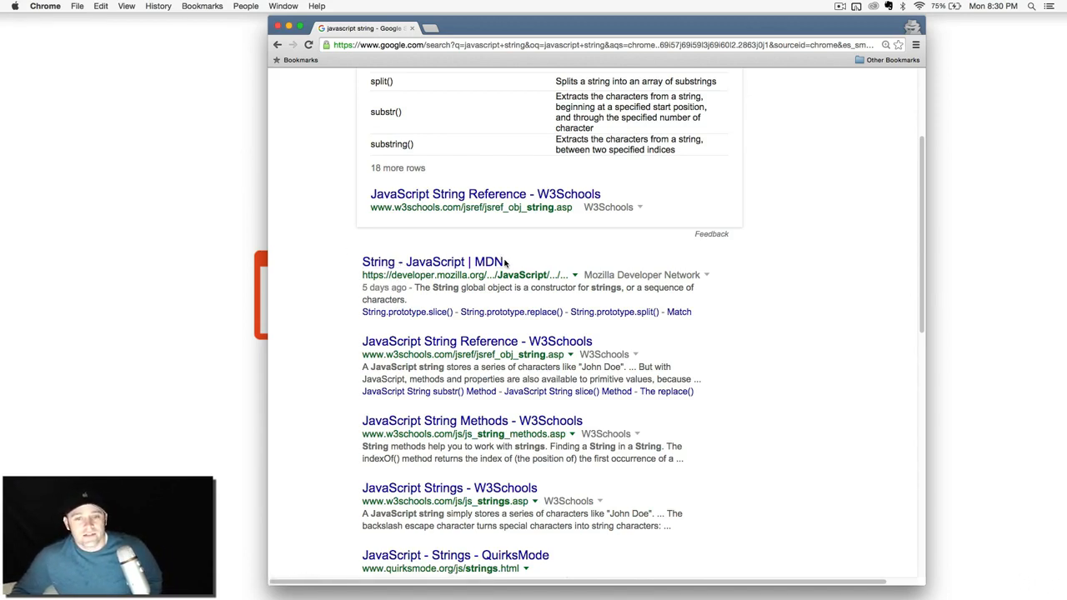
pyautogui.moveTo(520, 233)
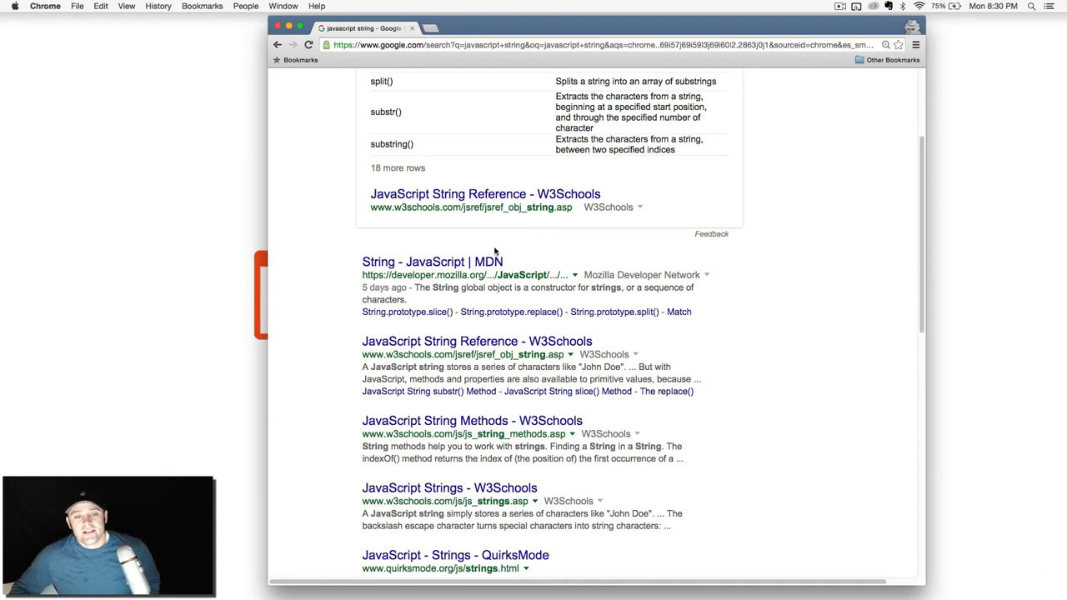
pyautogui.moveTo(477, 341)
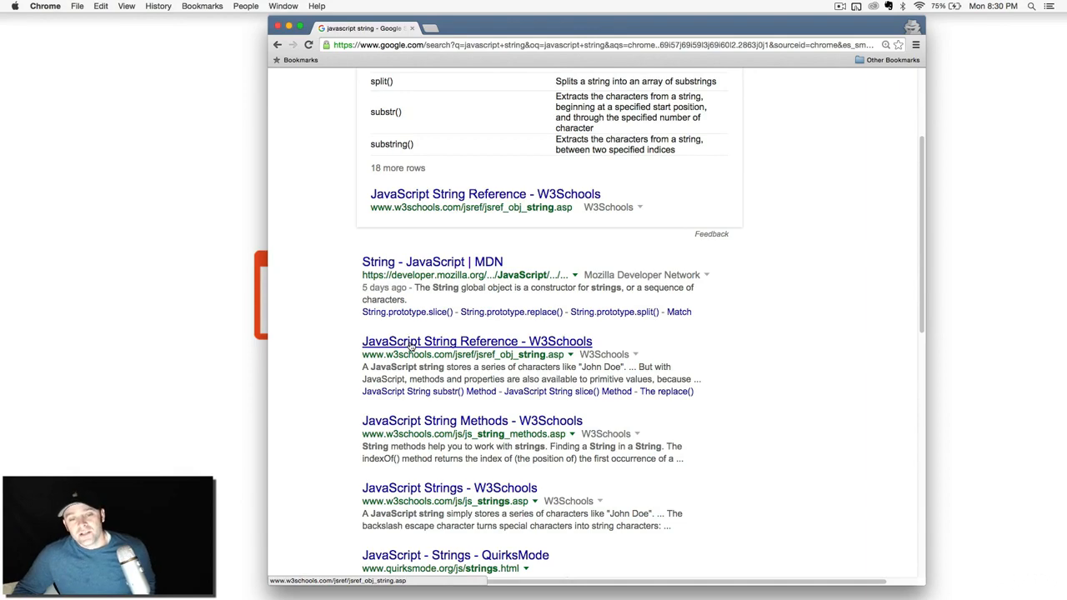
pyautogui.click(477, 341)
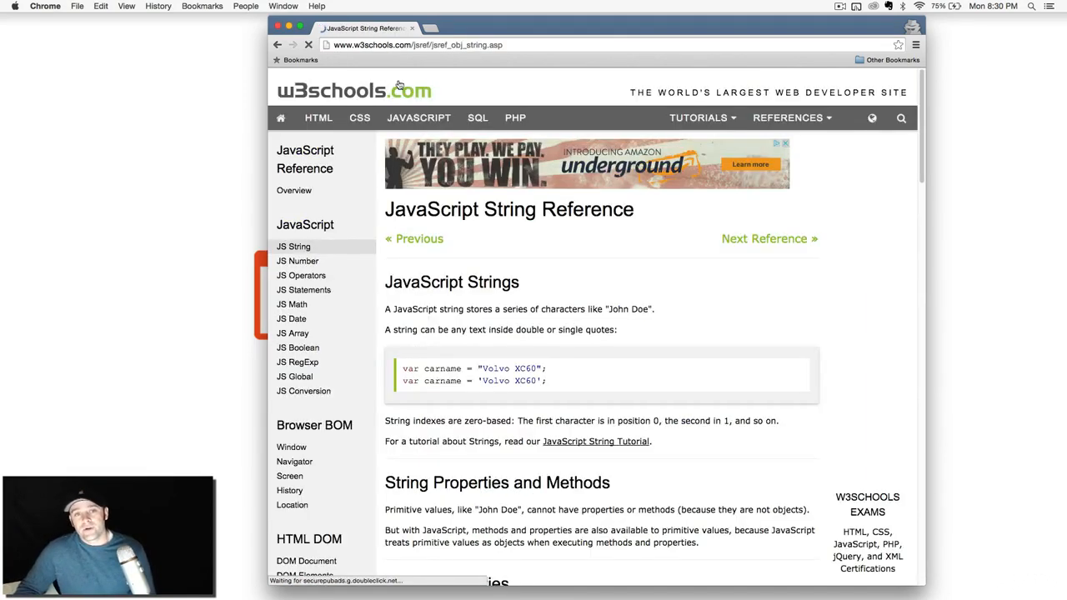
pyautogui.scroll(-3)
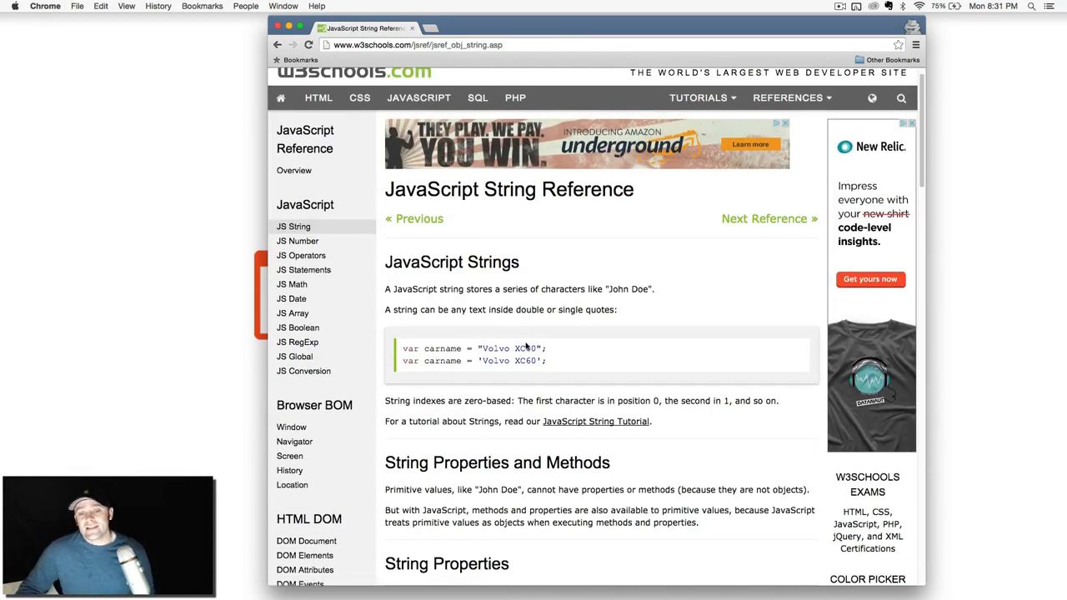
pyautogui.scroll(-3)
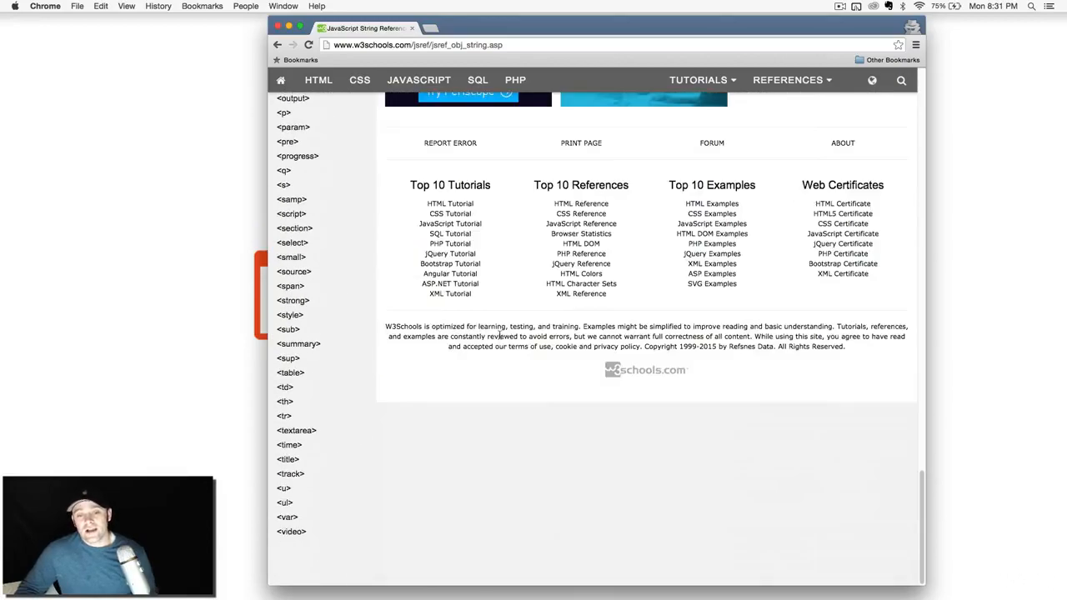
pyautogui.scroll(3)
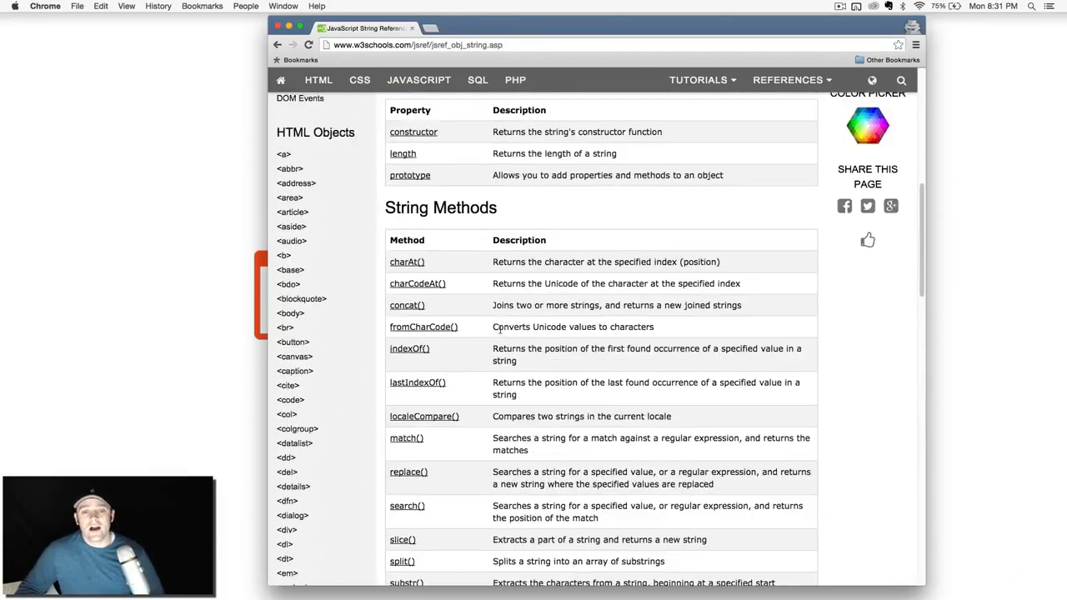
pyautogui.scroll(3)
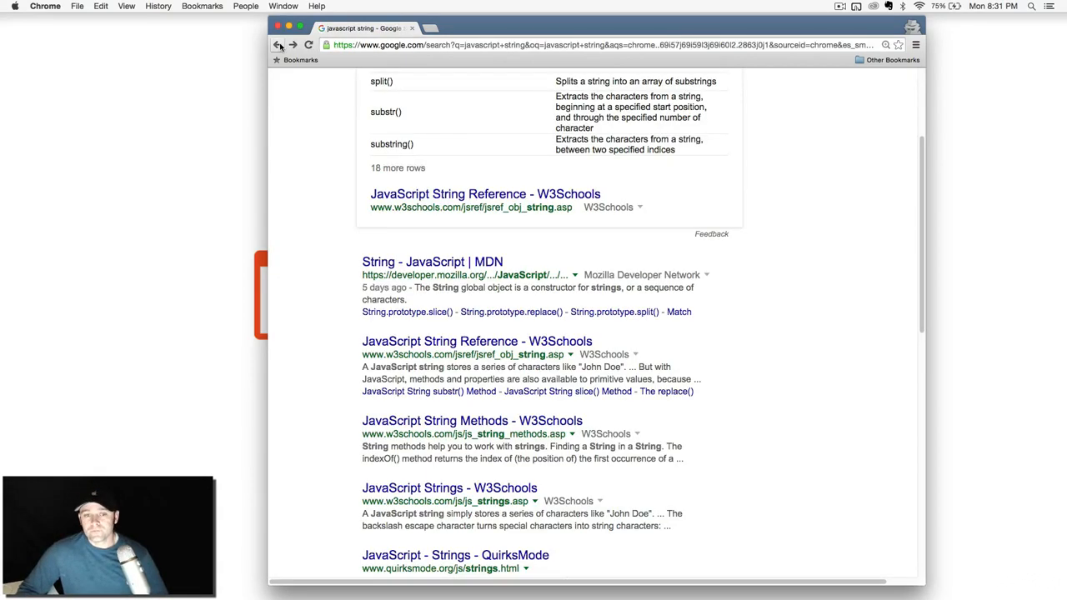
# Step: Open the 'String - JavaScript | MDN' result
pyautogui.click(432, 262)
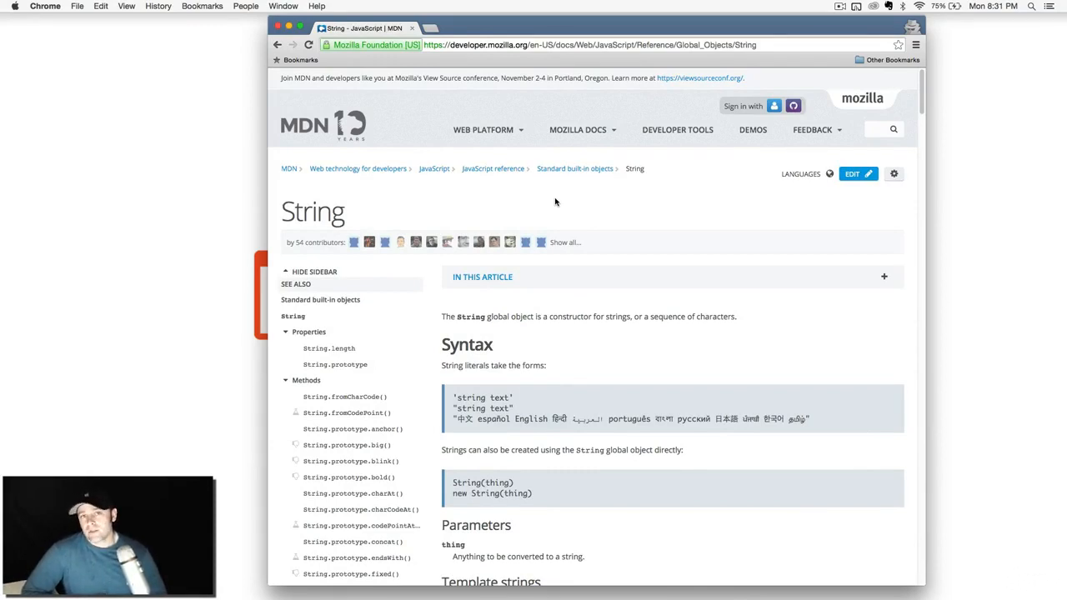
# Step: Enlarge the window, scroll the MDN String page down to its Methods list, then return to the results
pyautogui.press('cmd+plus')
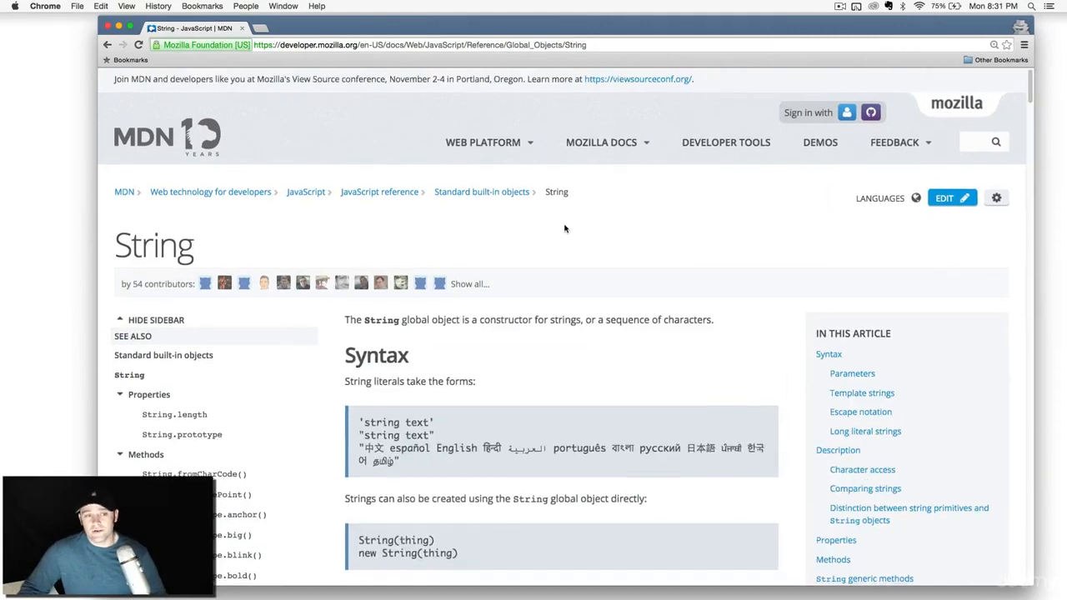
pyautogui.scroll(-3)
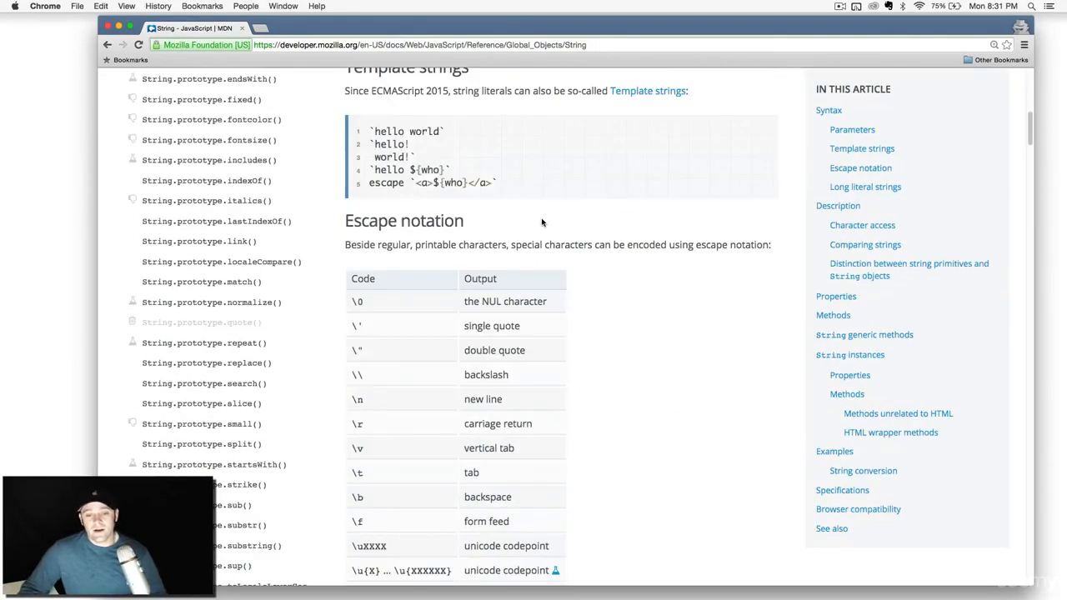
pyautogui.scroll(-3)
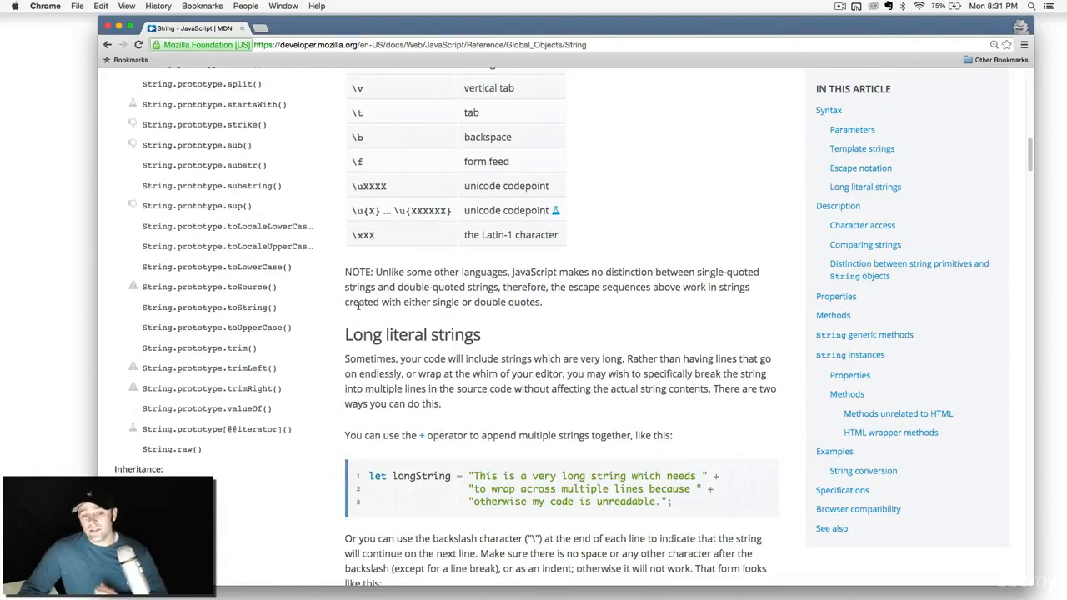
pyautogui.scroll(-3)
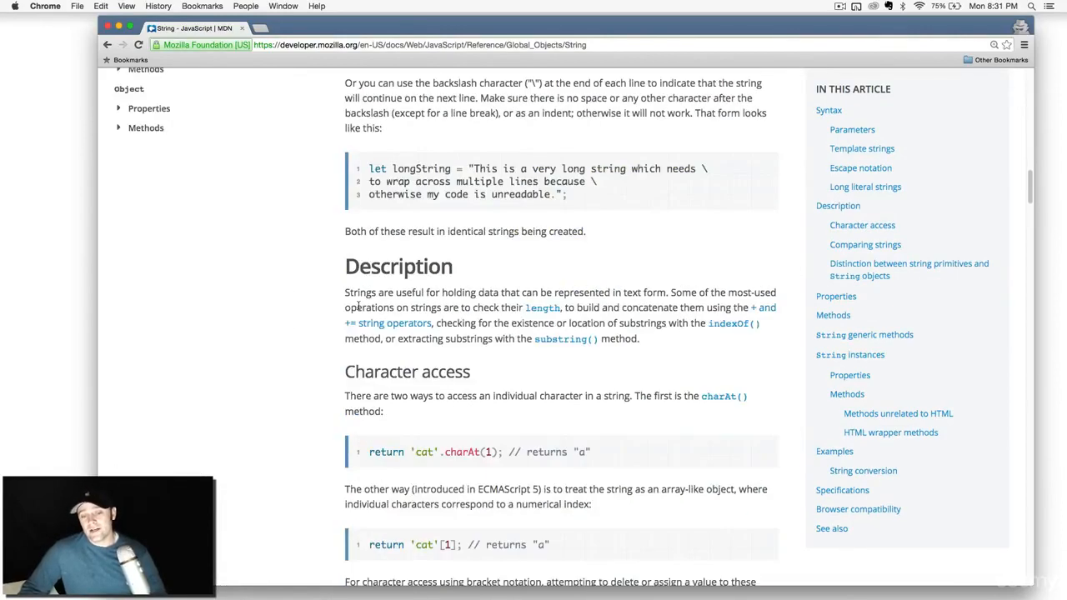
pyautogui.scroll(-3)
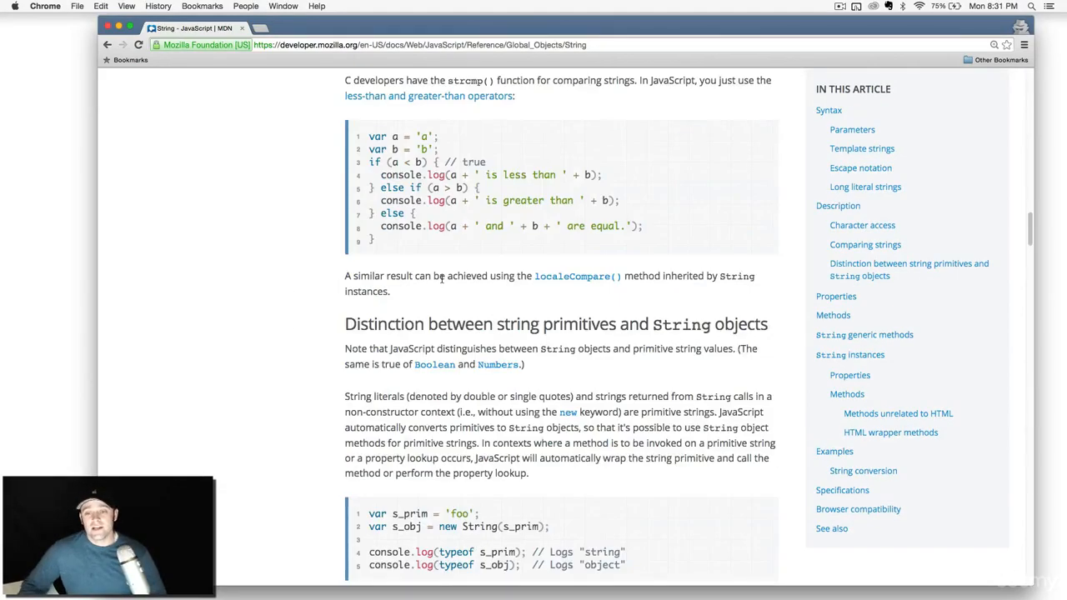
pyautogui.scroll(-3)
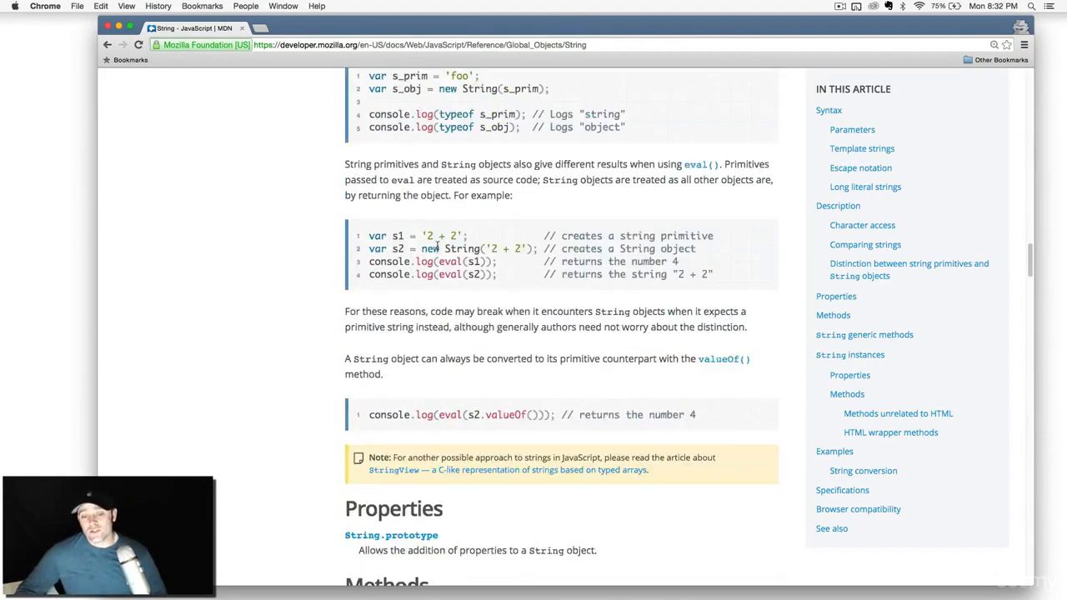
pyautogui.scroll(-3)
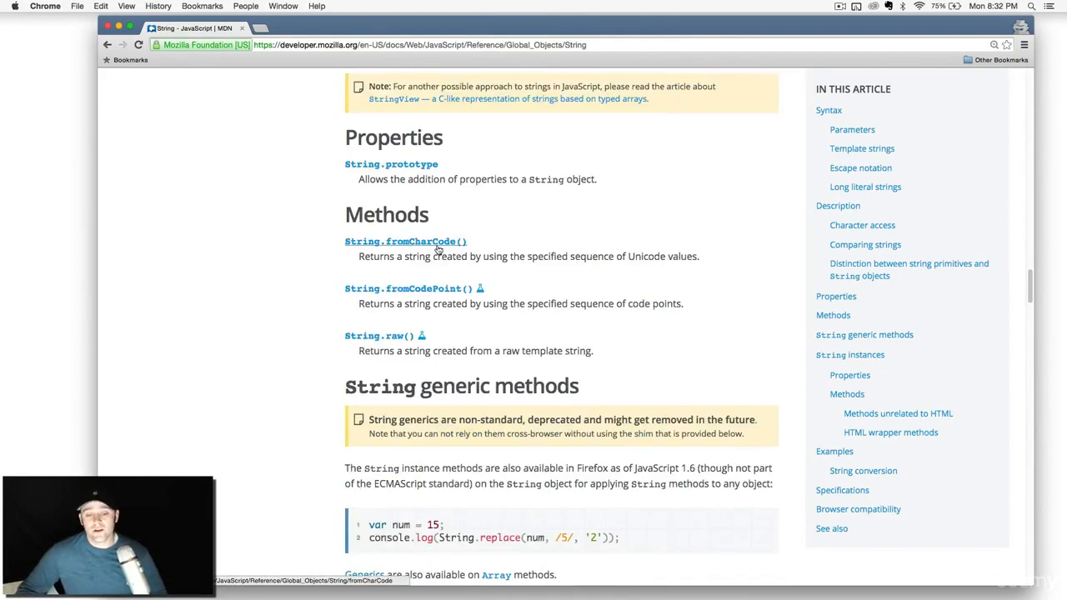
pyautogui.scroll(-3)
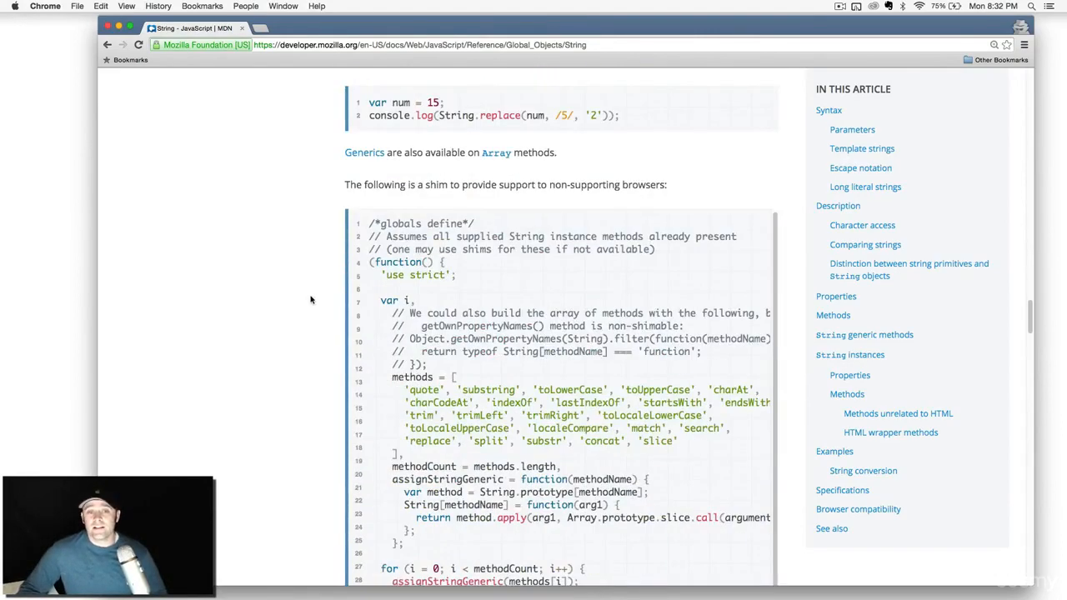
pyautogui.scroll(-3)
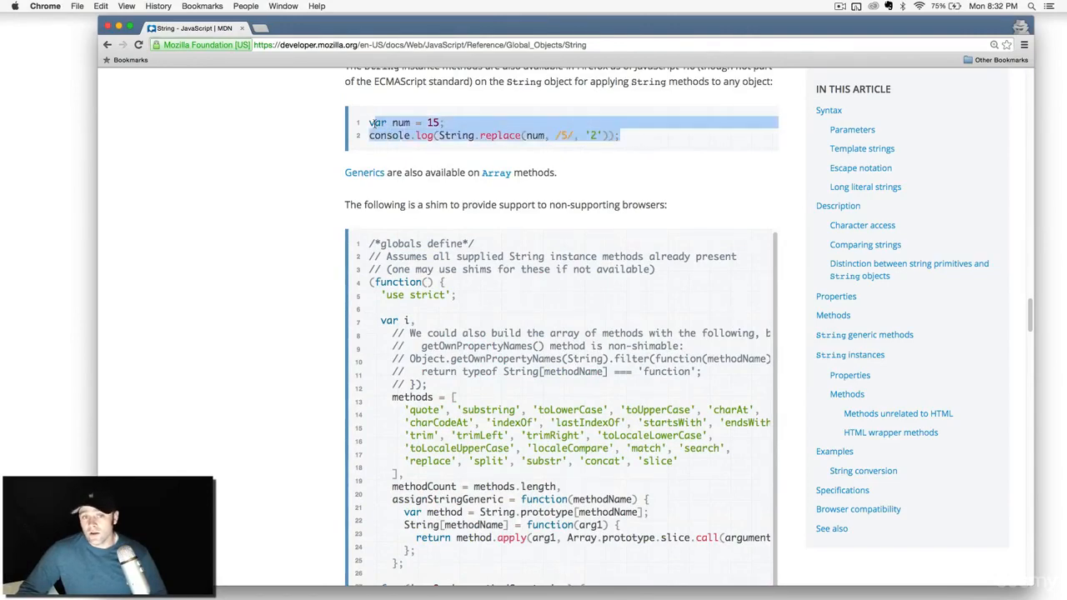
pyautogui.scroll(-3)
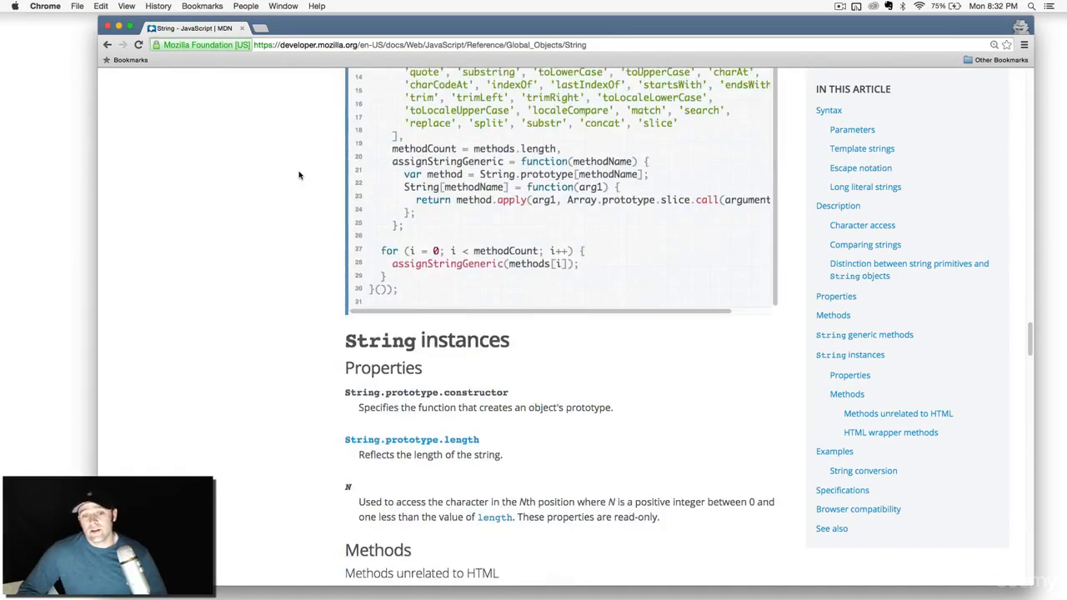
pyautogui.scroll(-3)
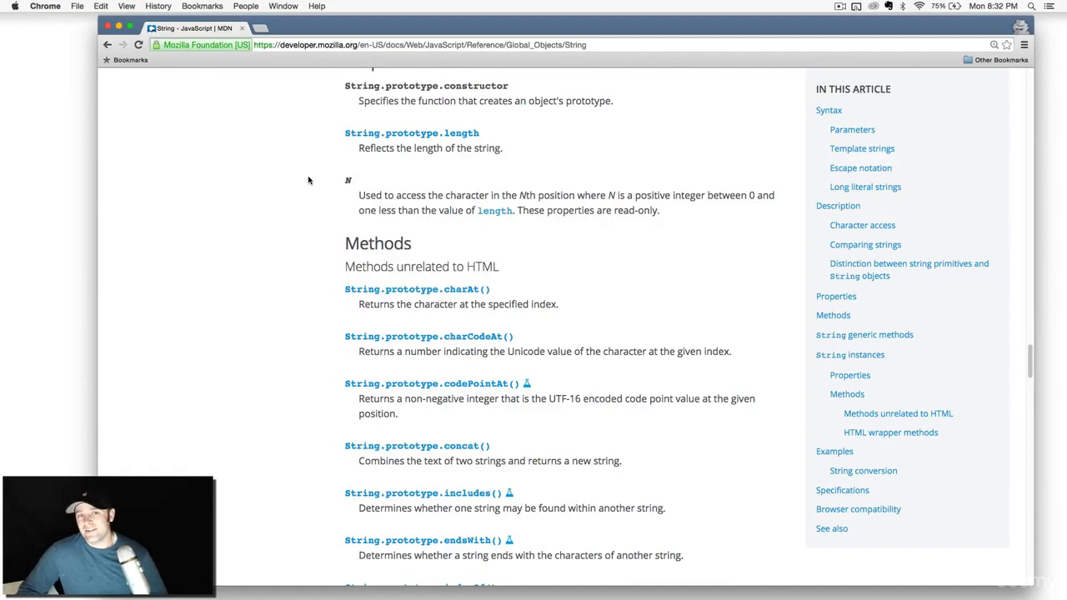
pyautogui.moveTo(277, 77)
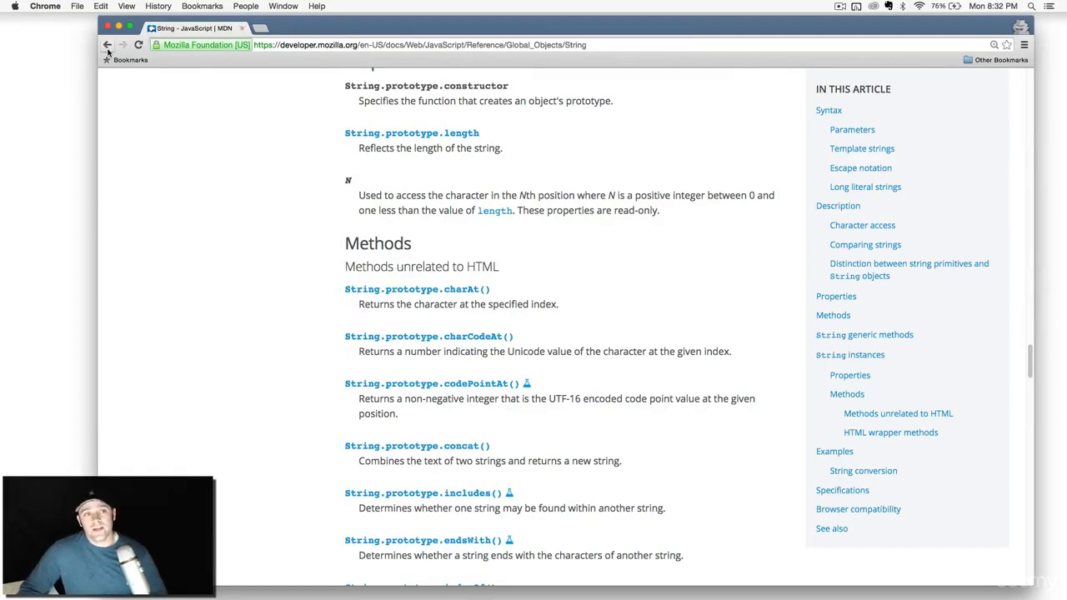
pyautogui.click(107, 43)
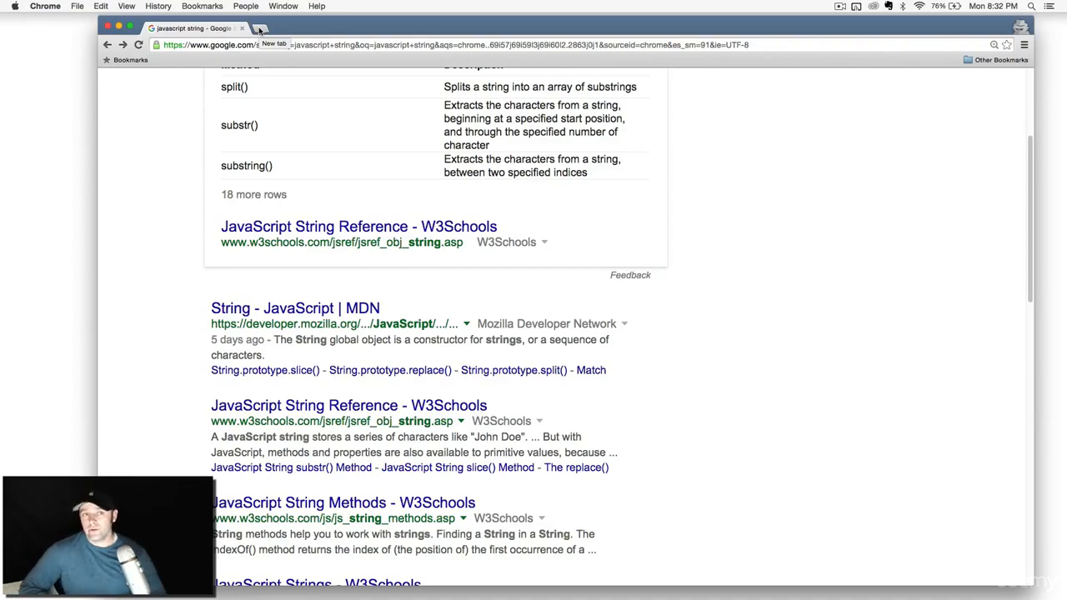
# Step: Open a new incognito tab and go to jsbin.com
pyautogui.click(260, 26)
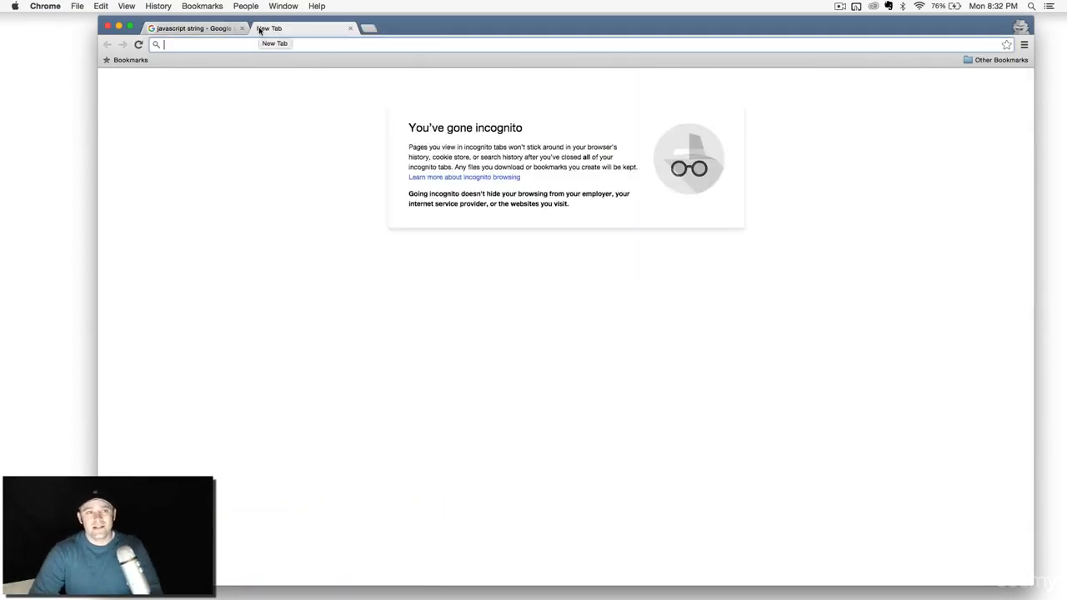
pyautogui.write('jsbin.com/?html,output')
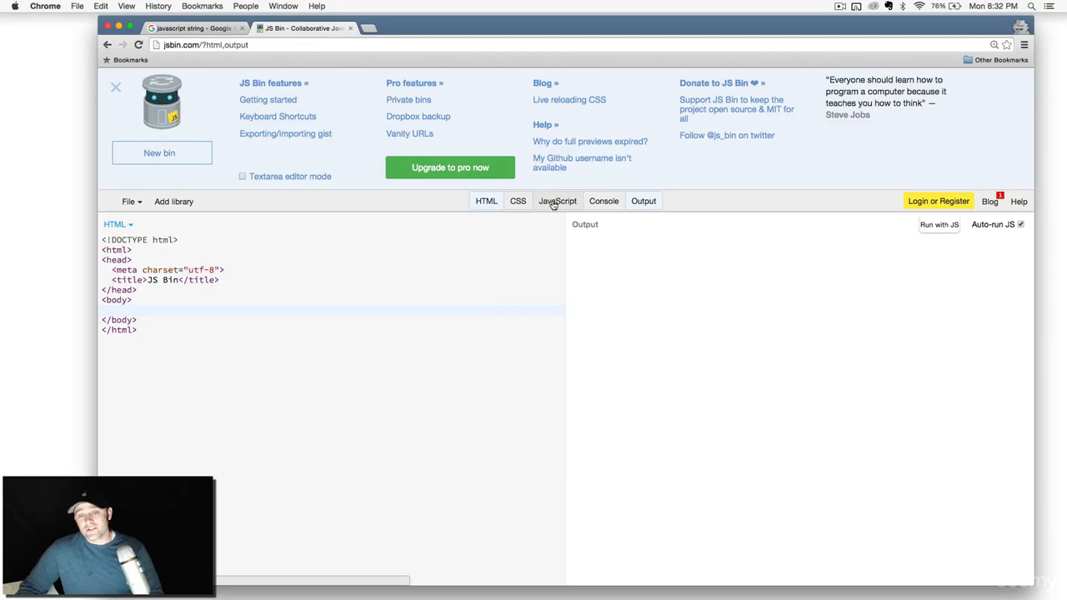
pyautogui.moveTo(643, 200)
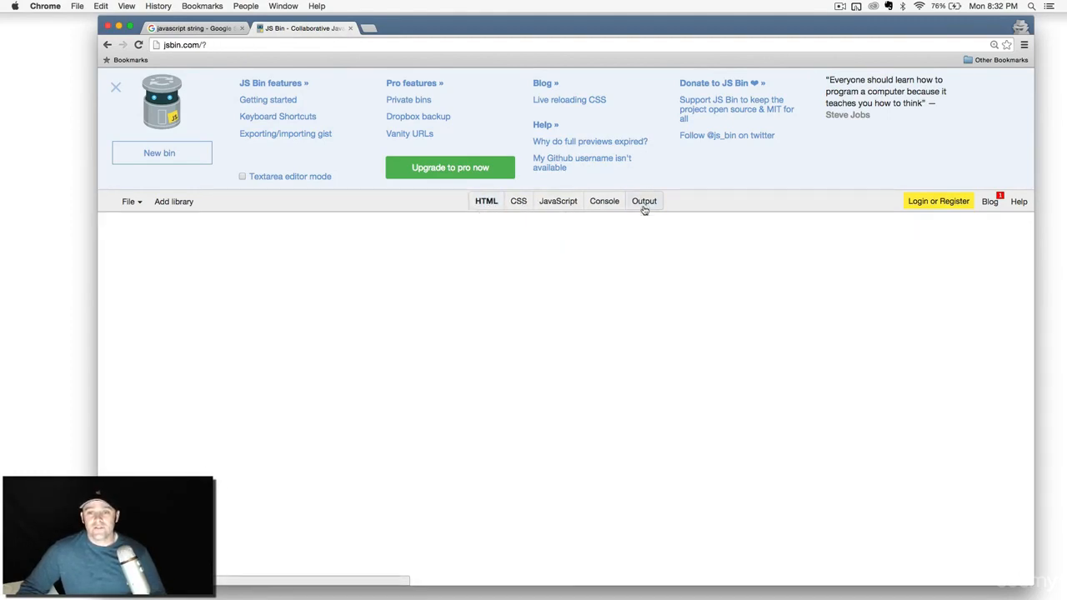
# Step: Show only the JavaScript and Console panels in the new JS Bin
pyautogui.click(557, 200)
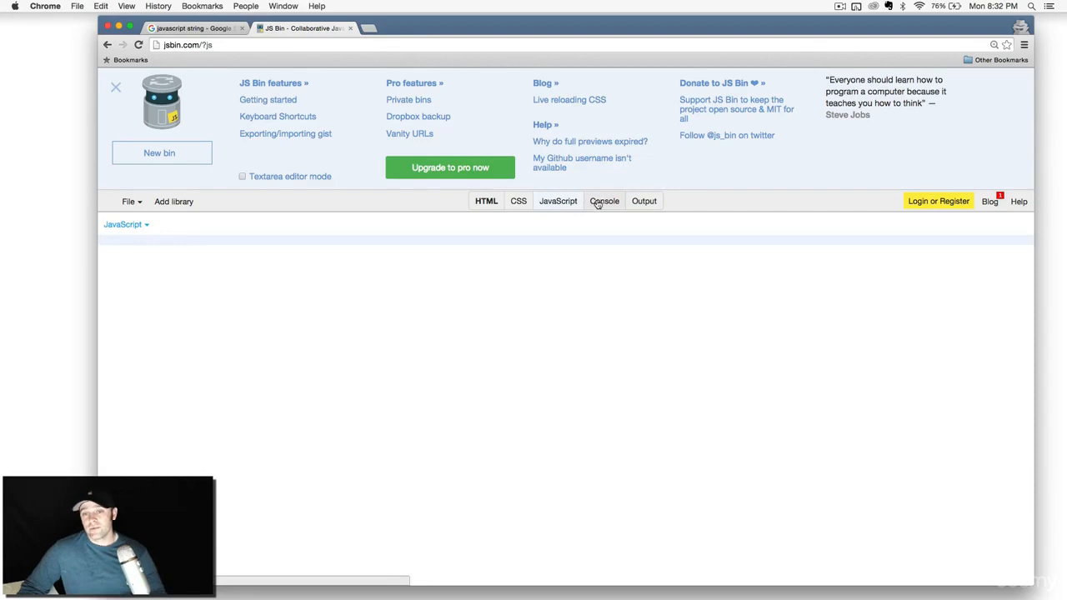
pyautogui.click(604, 200)
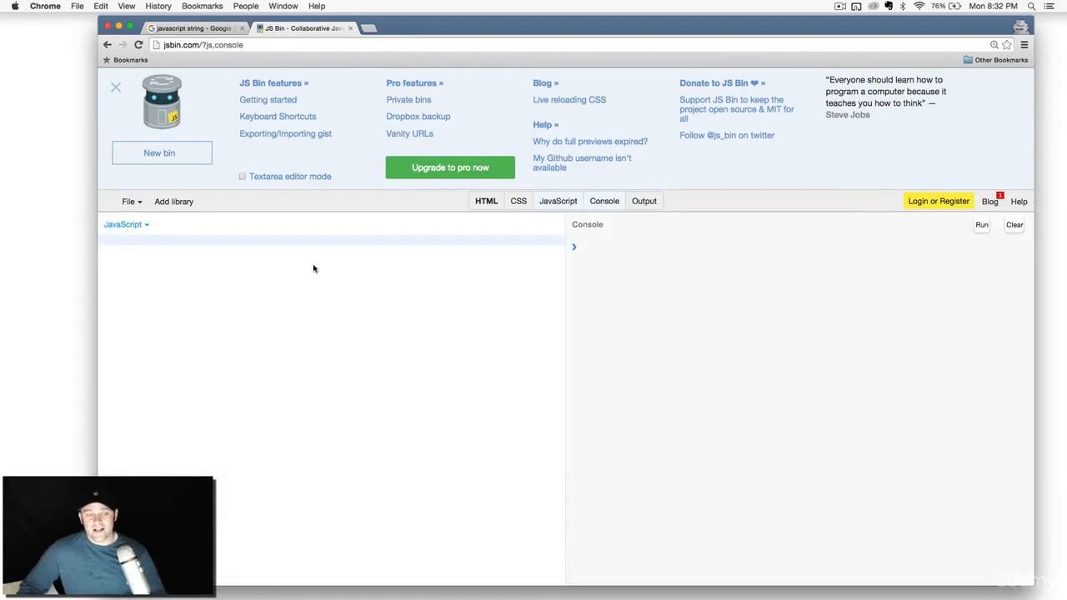
# Step: Declare var val1 = "Hey"; and var val2 = "Boss"; in the JavaScript panel
pyautogui.write('var')
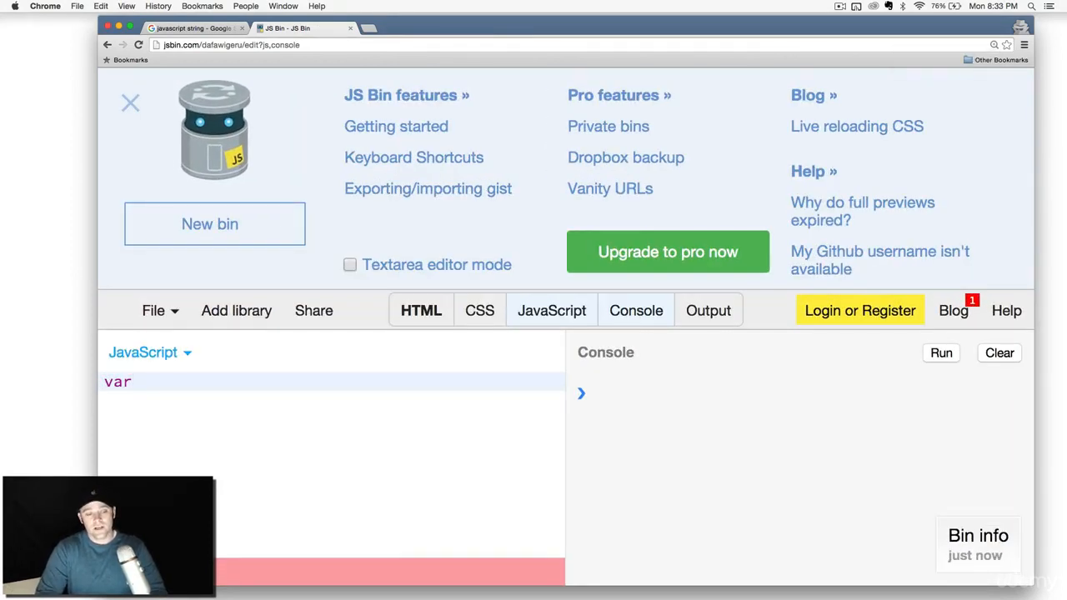
pyautogui.write('val1 =')
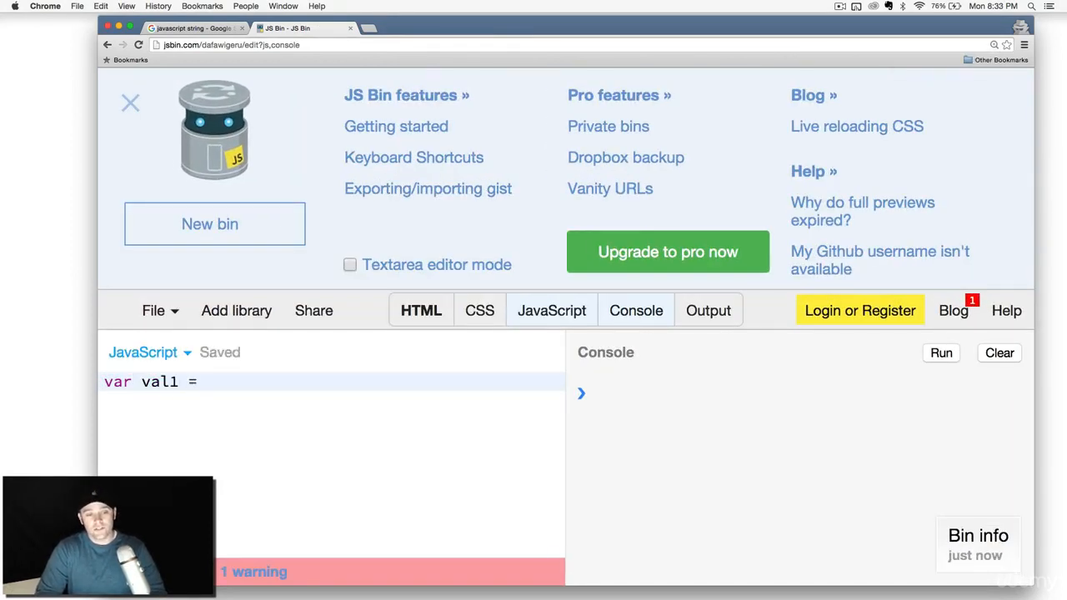
pyautogui.write('"Hey";')
pyautogui.write('var val2')
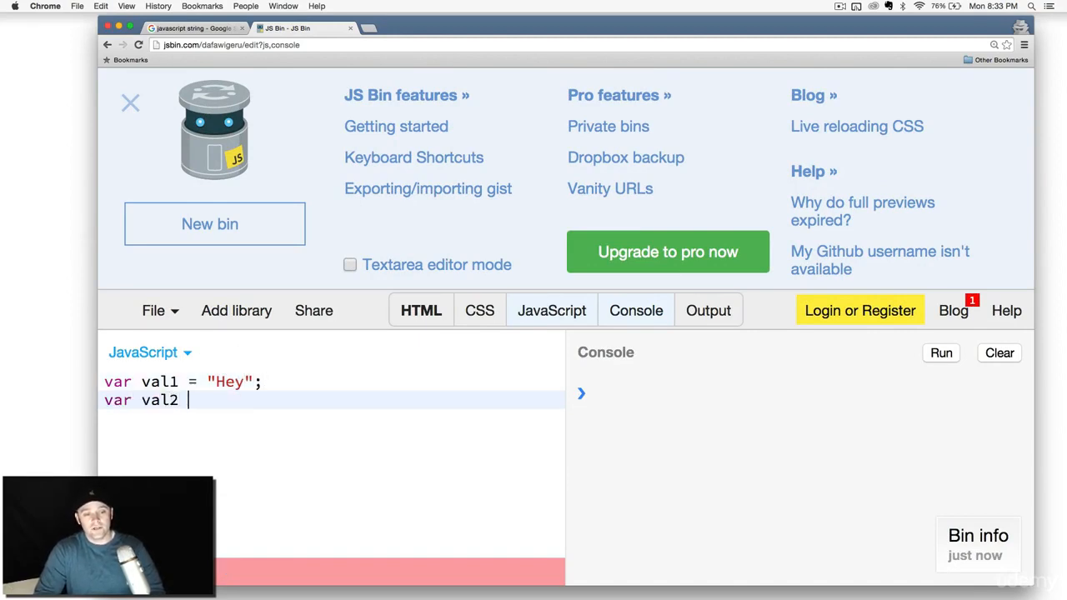
pyautogui.write('= " "')
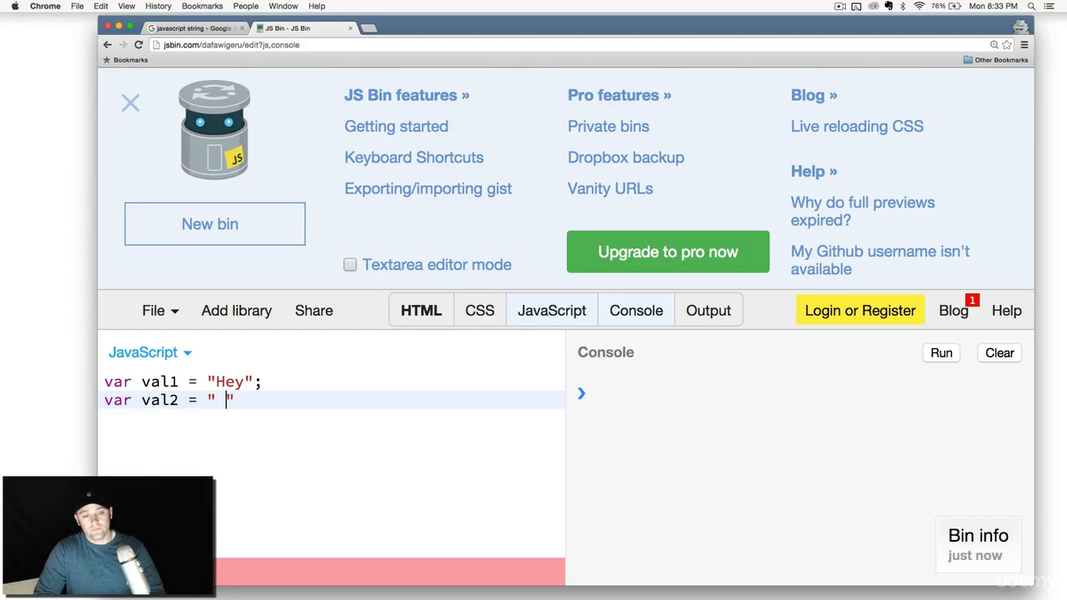
pyautogui.write("Boss'")
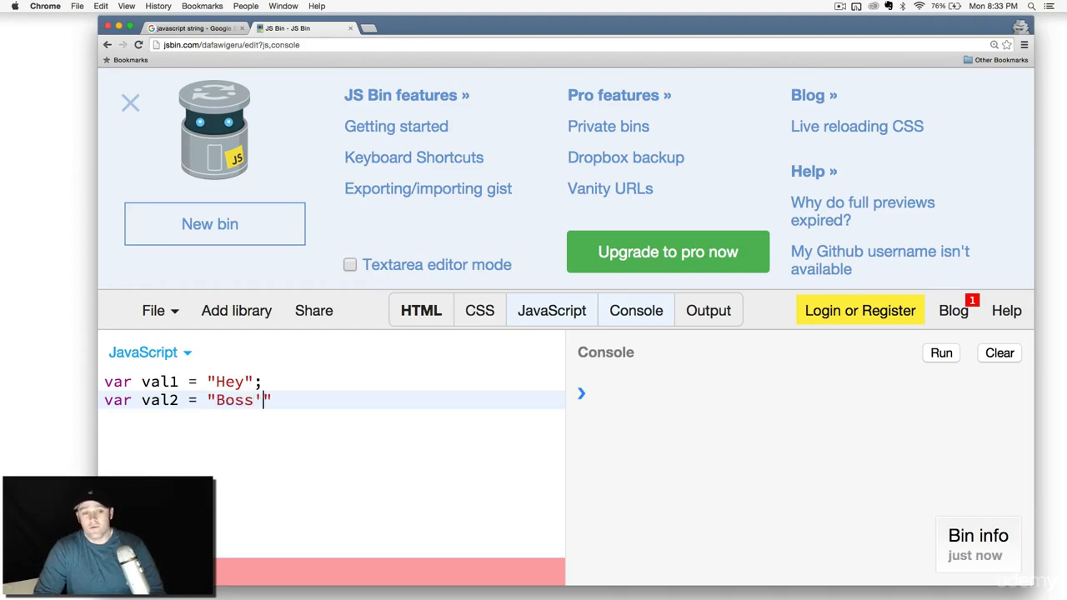
pyautogui.write(';')
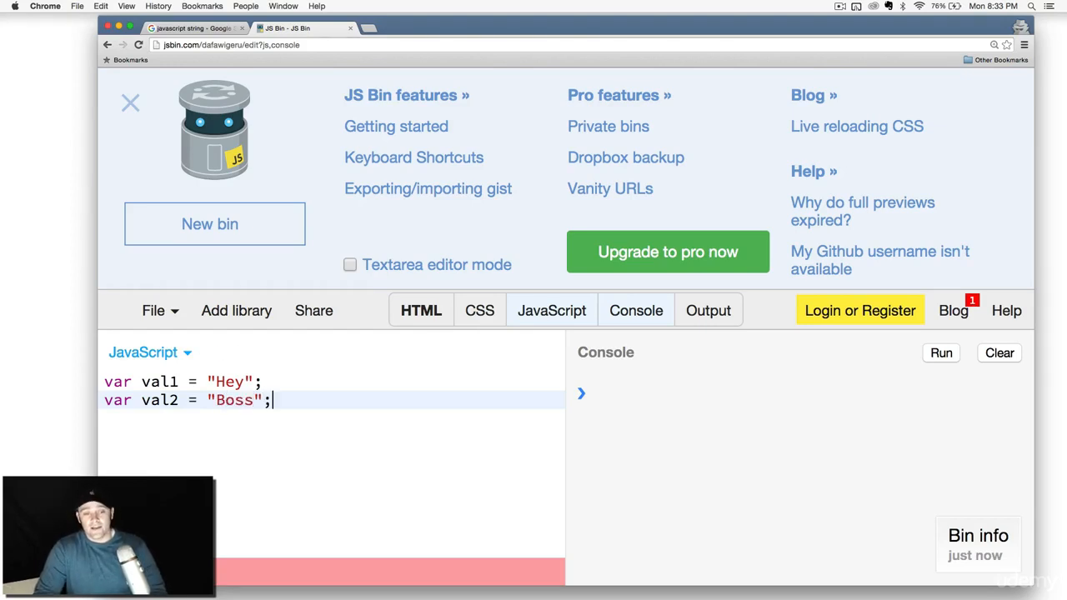
# Step: Add console.log(val1 + " " + val2 + "!"); to log the joined greeting
pyautogui.write('console.log(va')
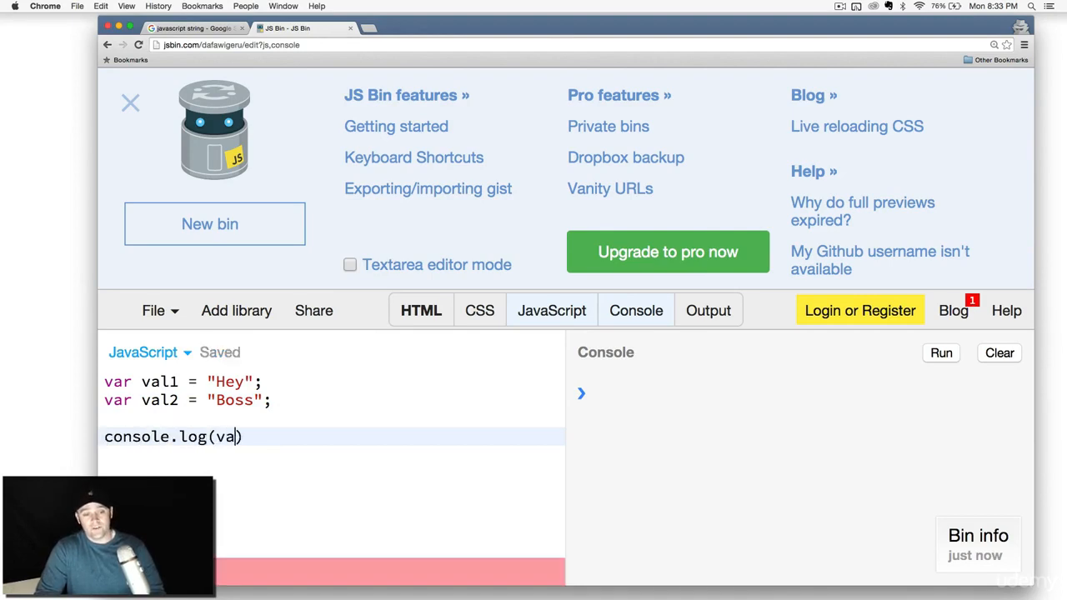
pyautogui.write('l1 +')
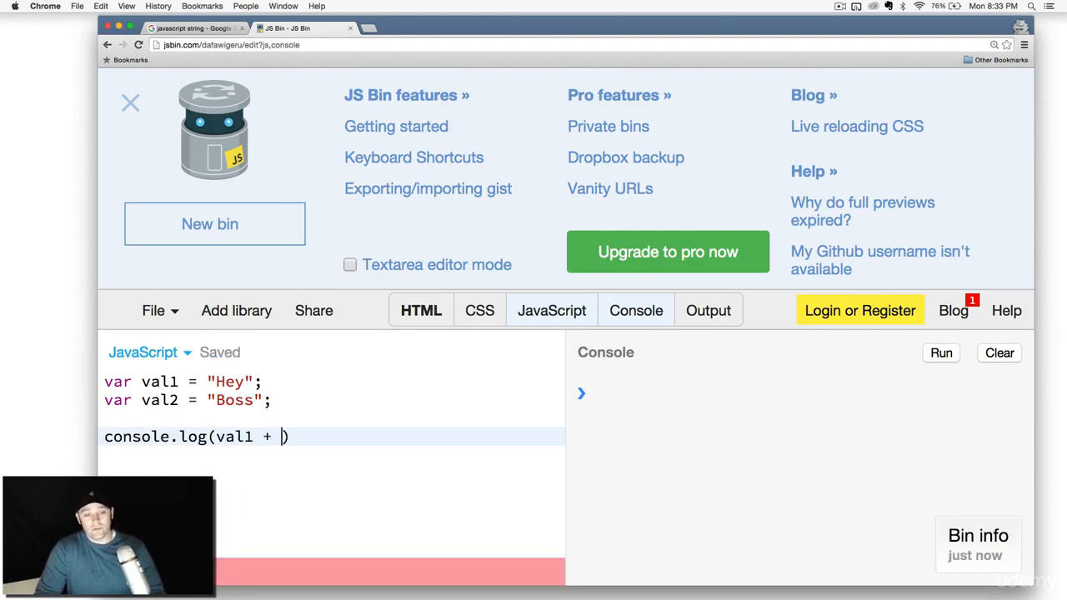
pyautogui.write('" " +')
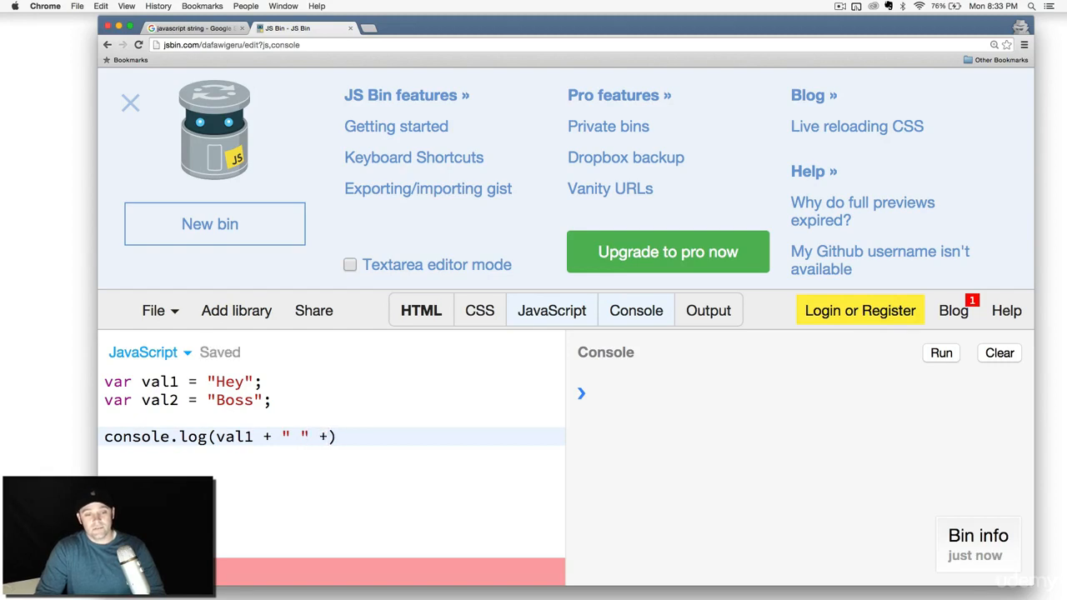
pyautogui.write('val2')
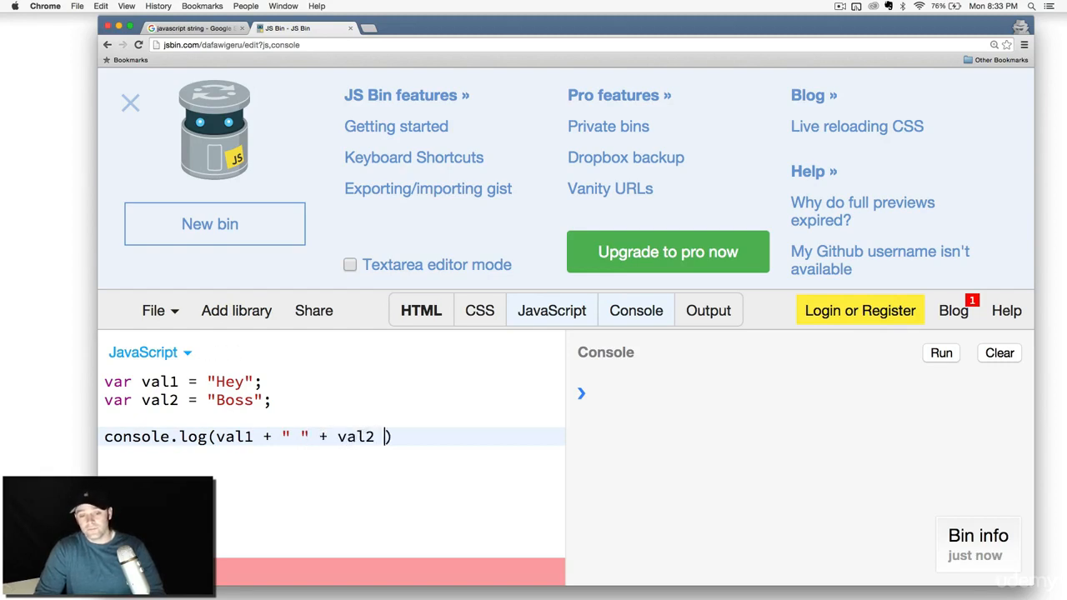
pyautogui.write('+ "!"')
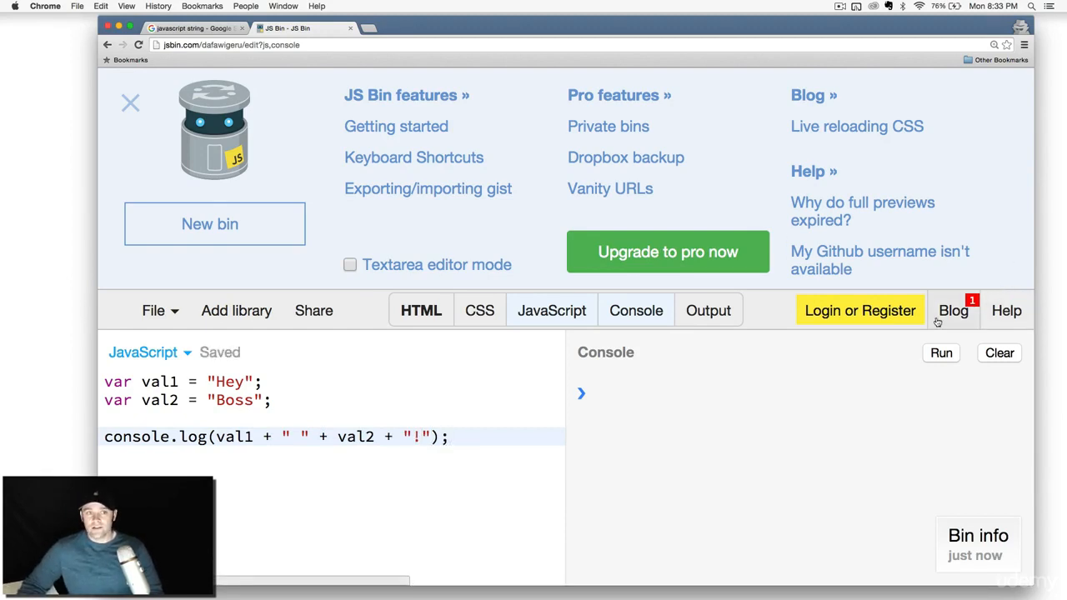
# Step: Dismiss the features banner and run the bin so the console prints "Hey Boss!"
pyautogui.click(130, 104)
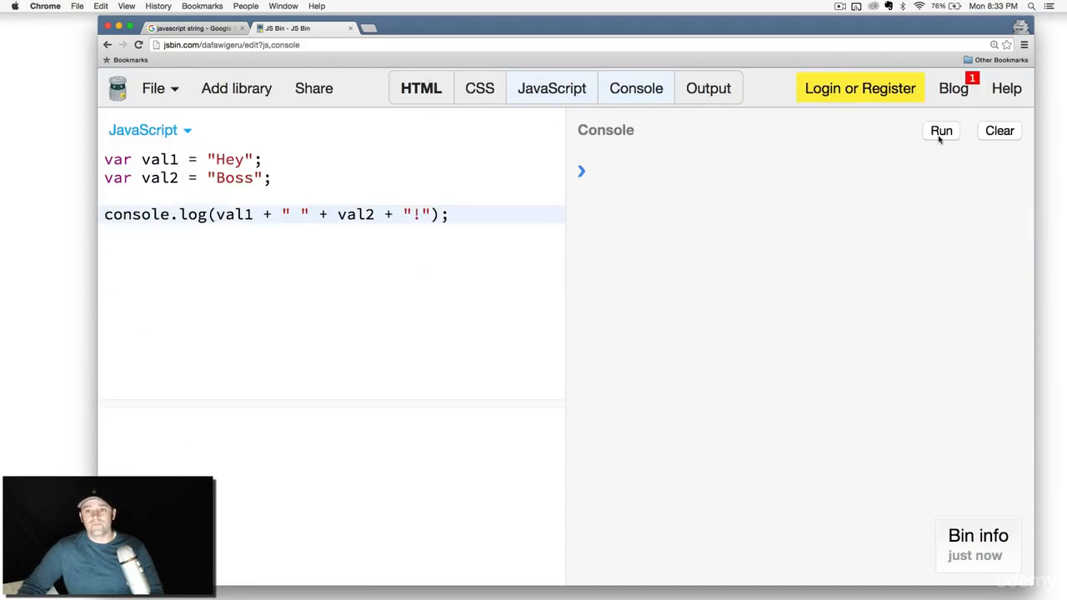
pyautogui.click(941, 130)
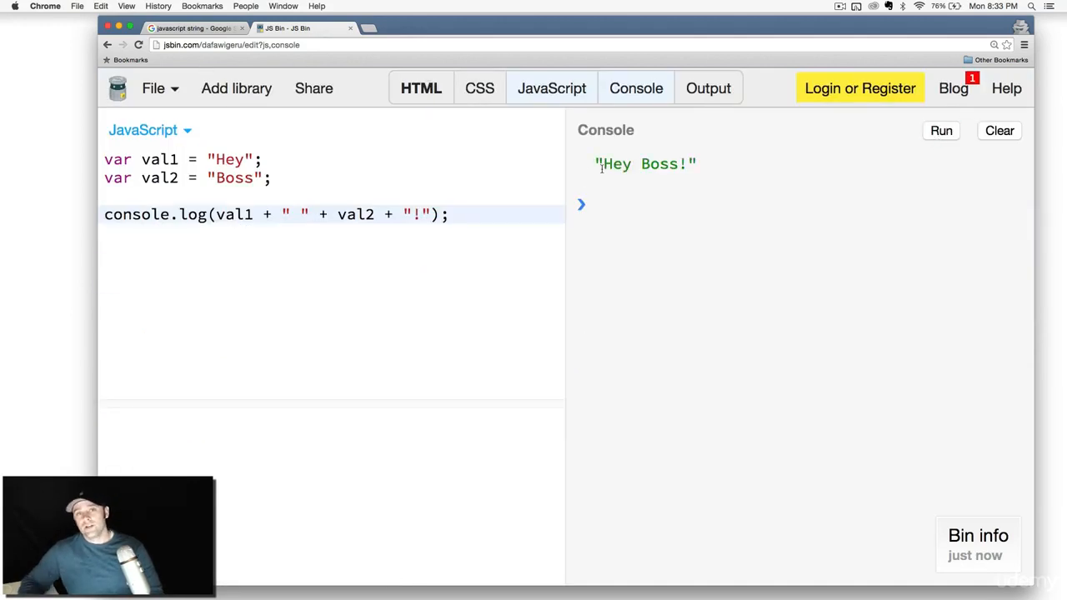